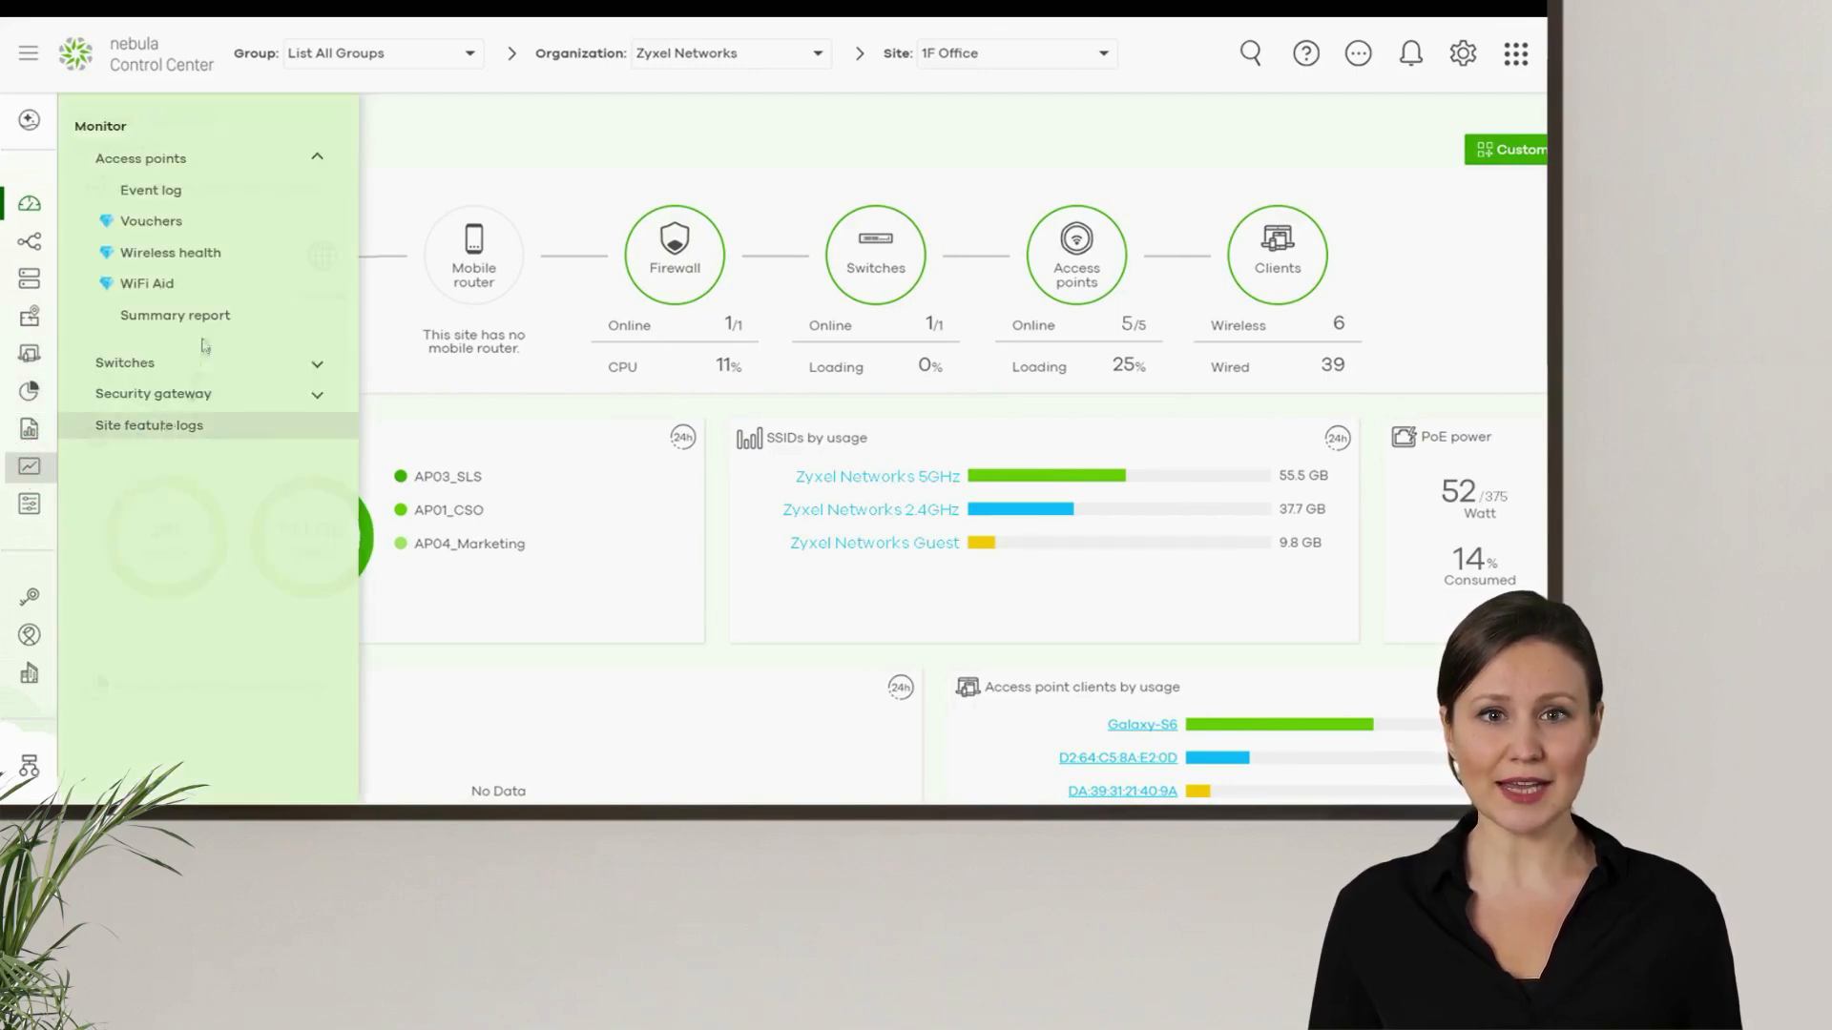
mouse_move(146, 282)
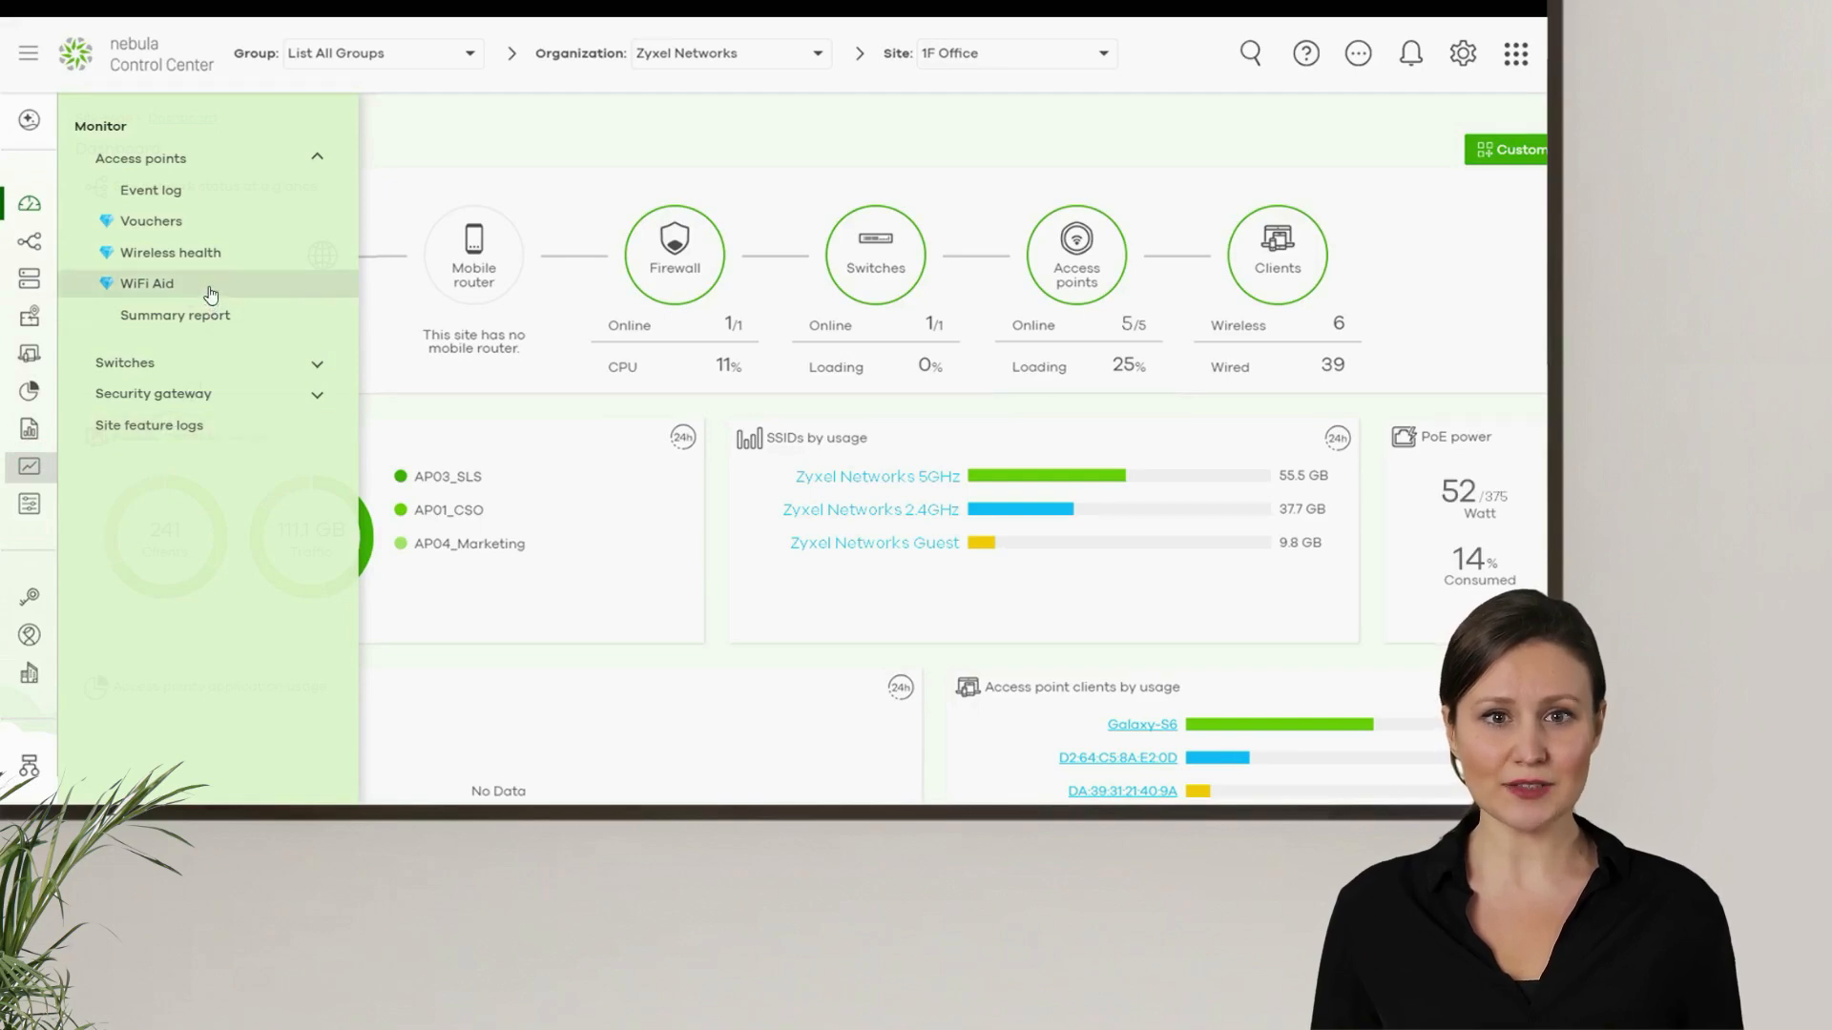
Open the WiFi Aid report under Monitor > Access points.
left_click(146, 282)
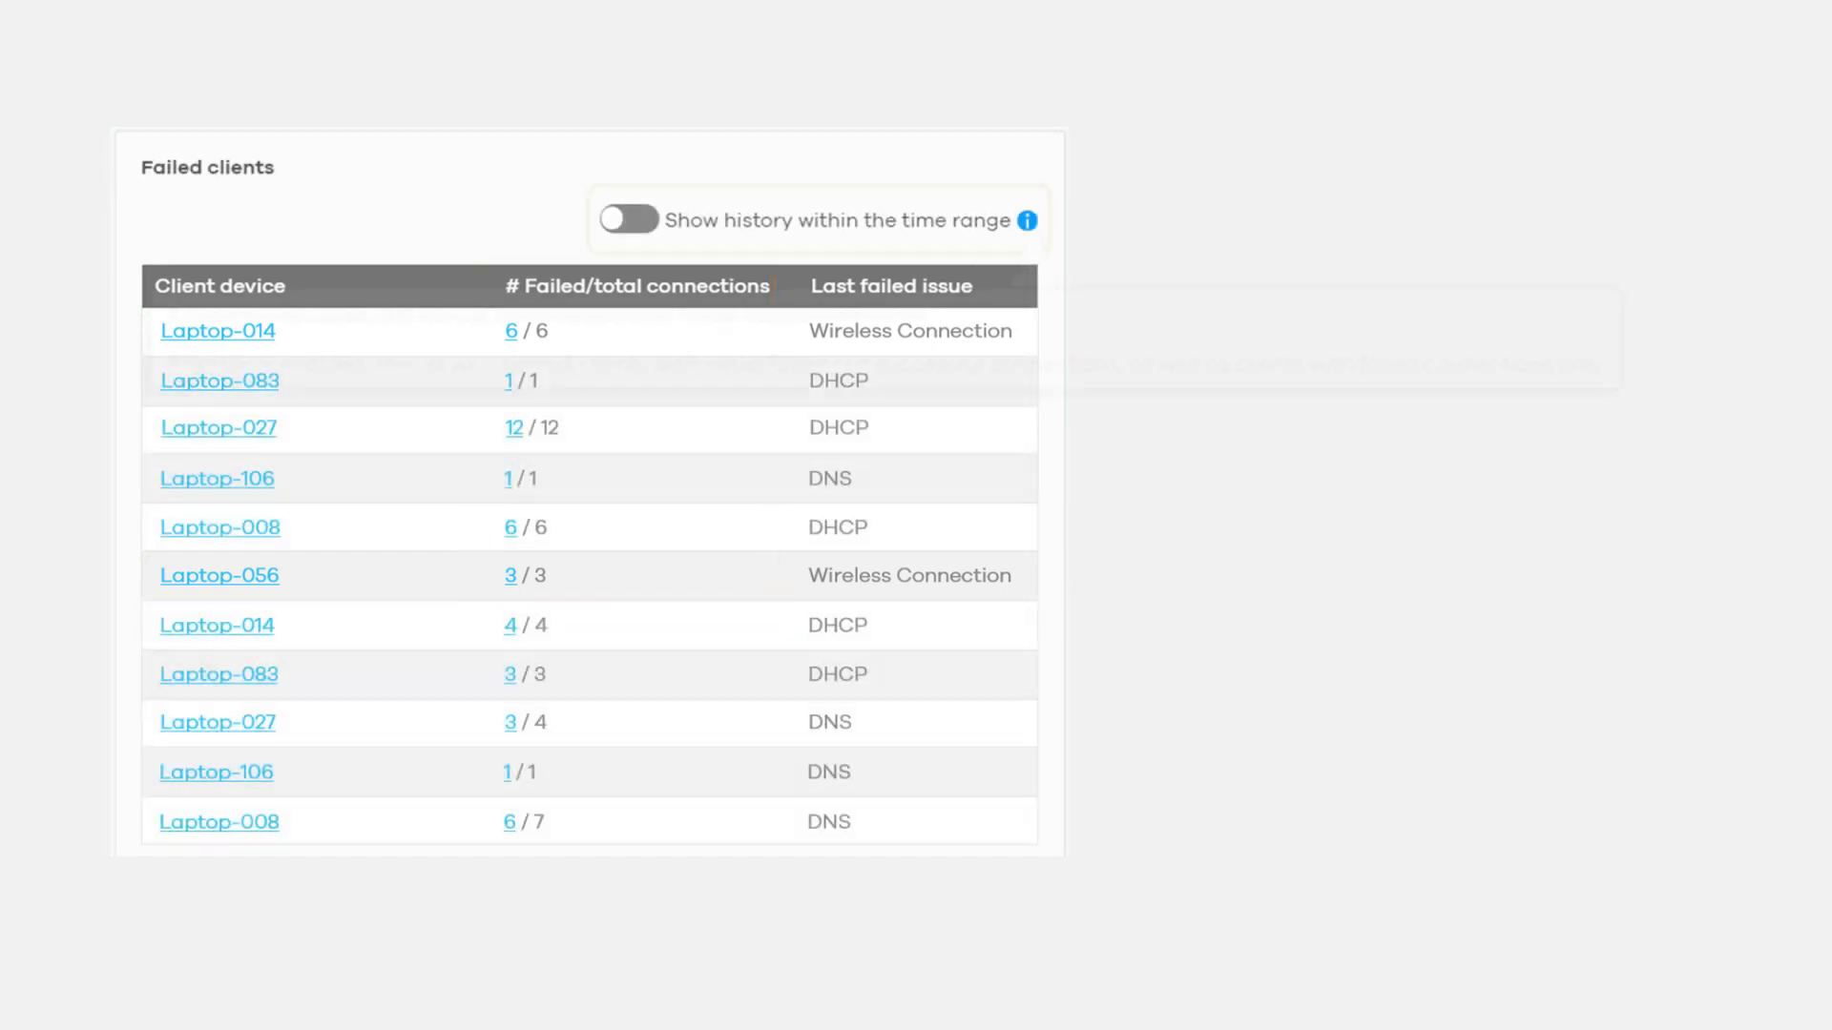
mouse_move(1026, 220)
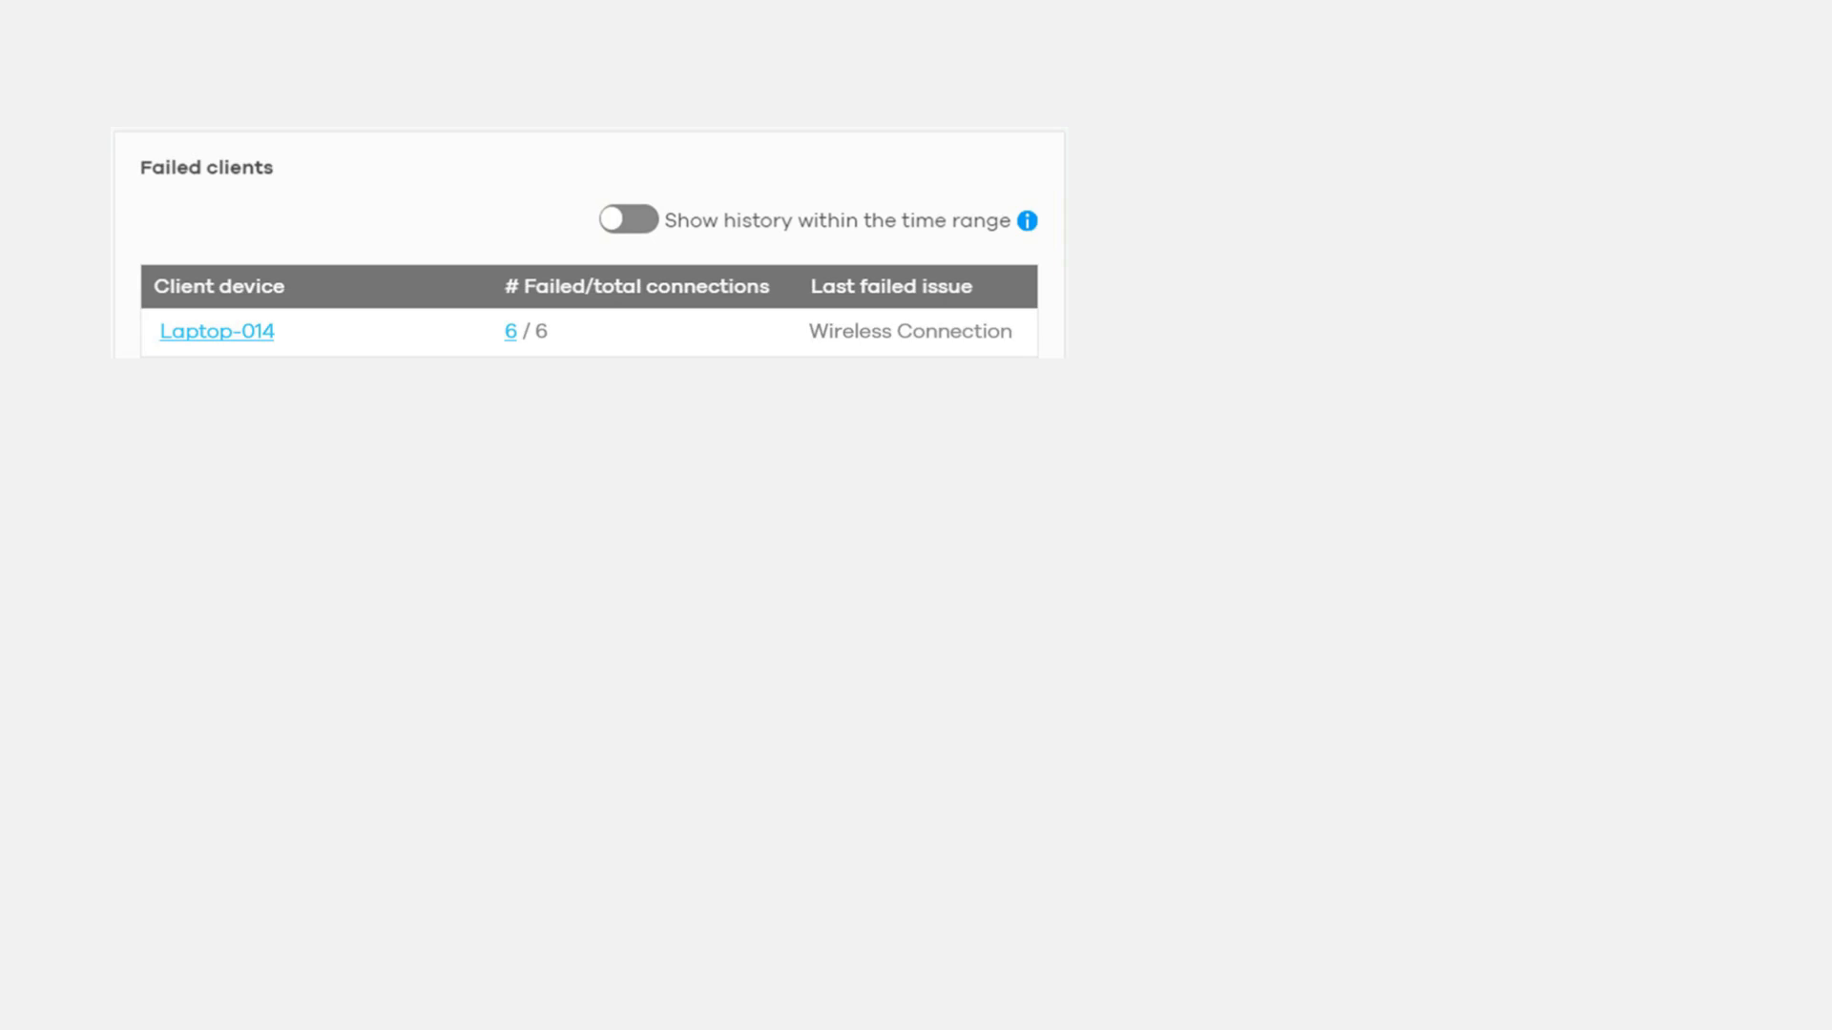
Open Laptop-014's log of 6 failed connections from the Failed clients table.
left_click(508, 331)
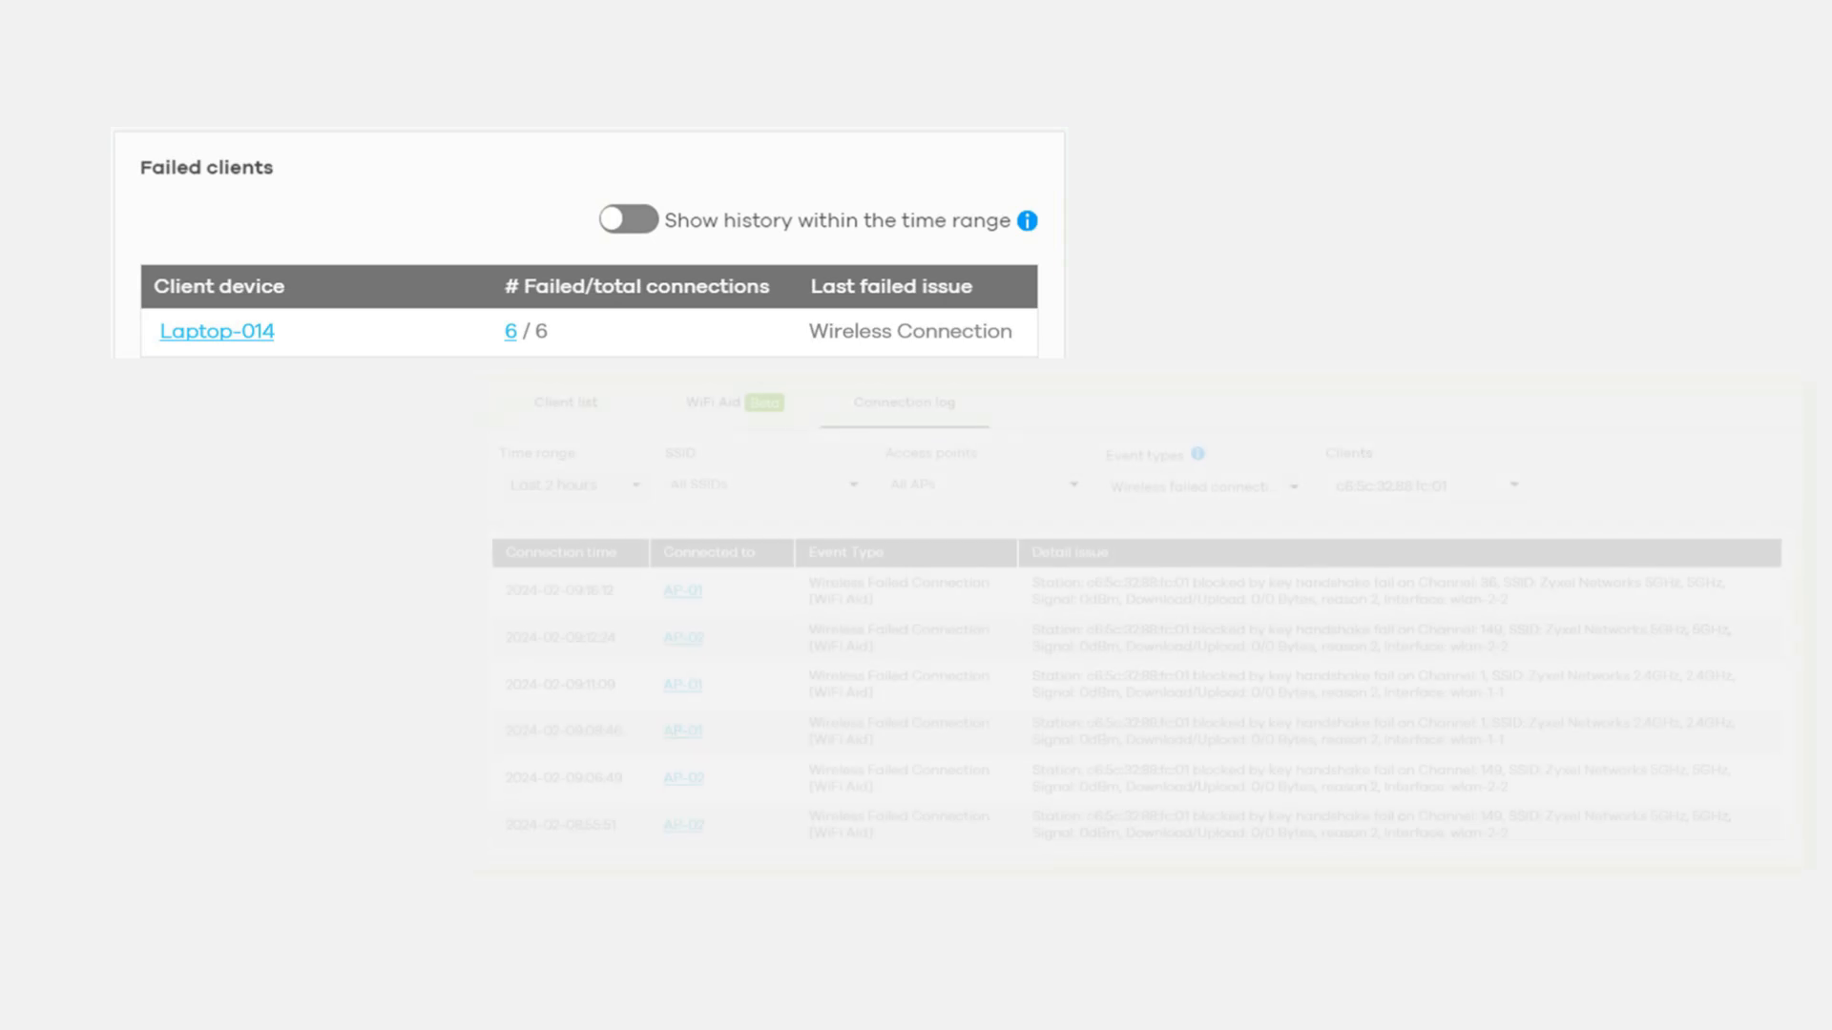